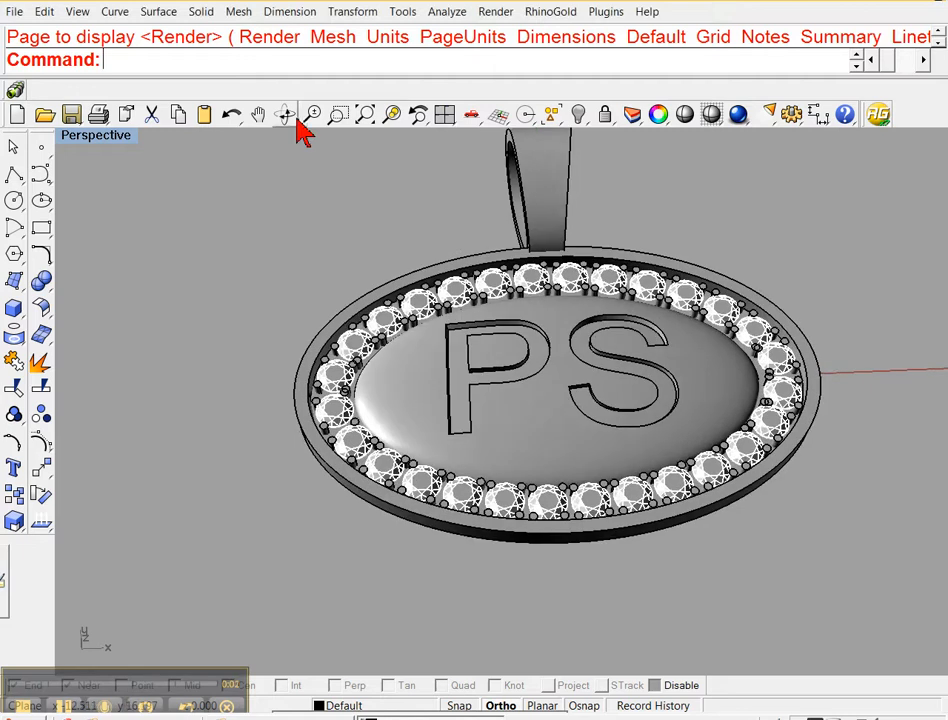
Start panning the Perspective view to reposition the PS pendant.
left_click(285, 114)
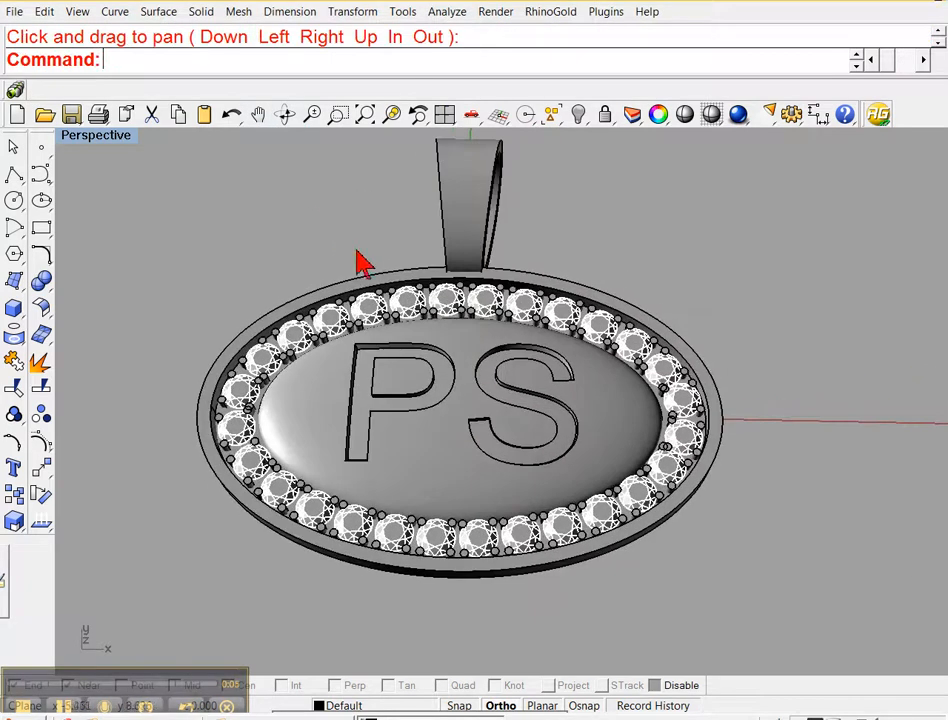
mouse_move(500, 355)
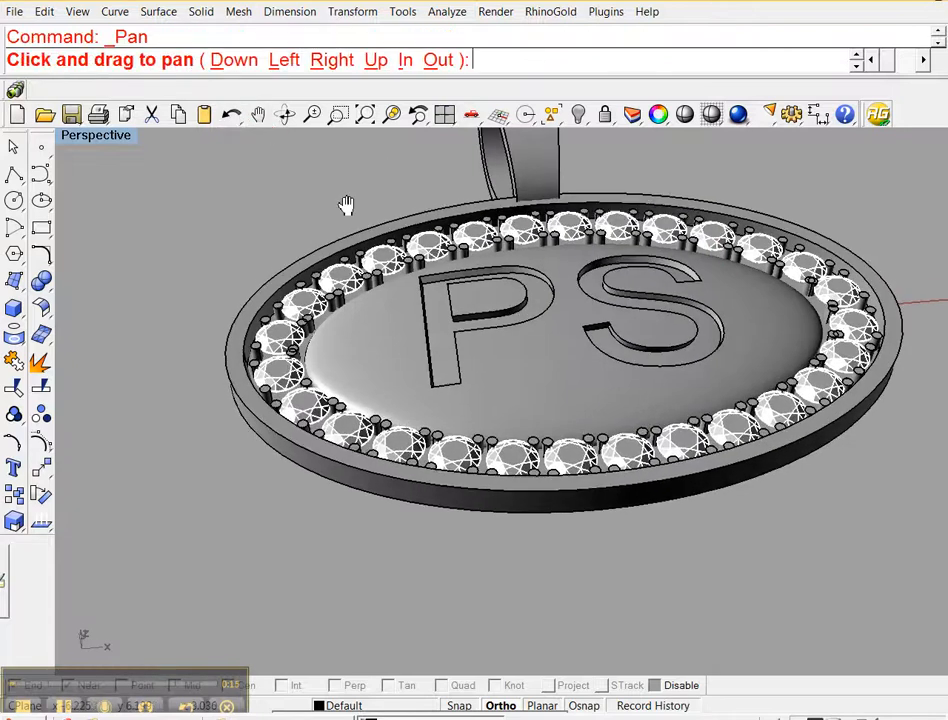
Pan the Perspective view so the pendant's PS face and bail sit centered.
left_click_drag(347, 205, 266, 248)
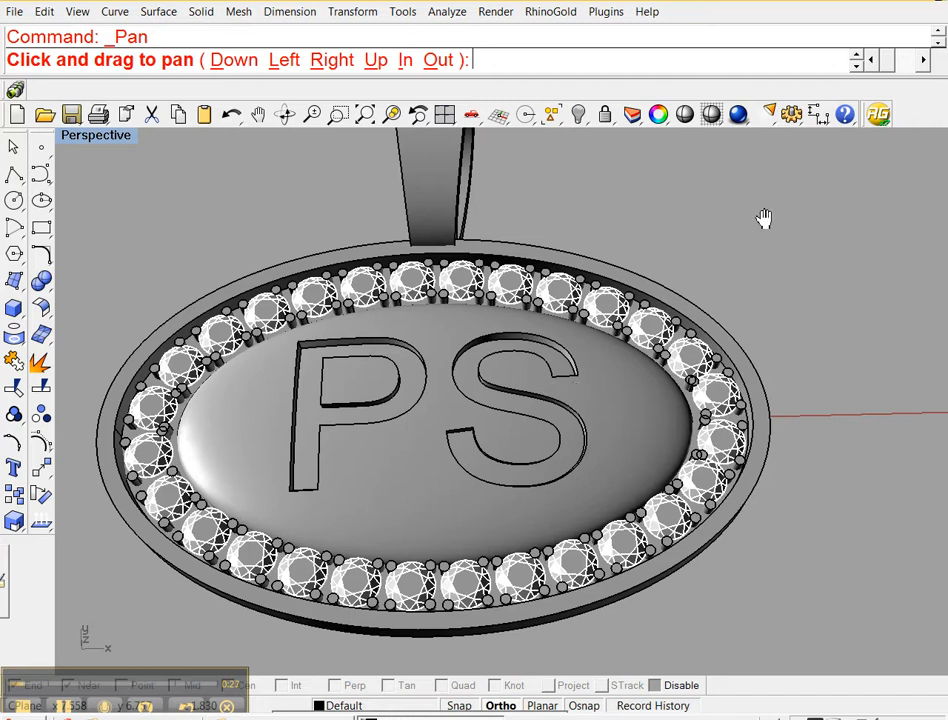
mouse_move(765, 223)
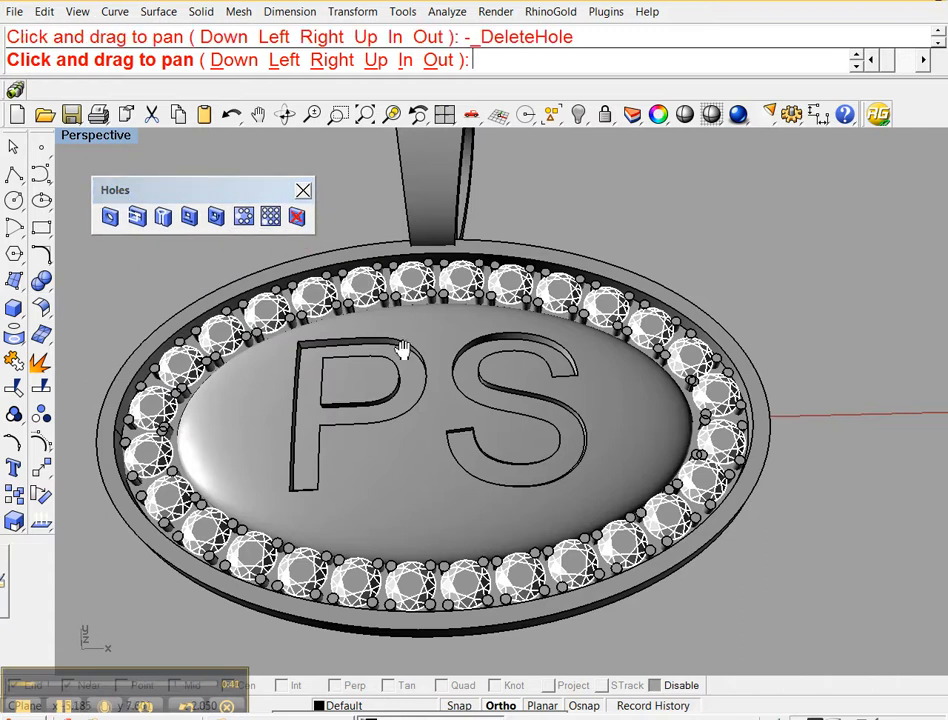
mouse_move(395, 348)
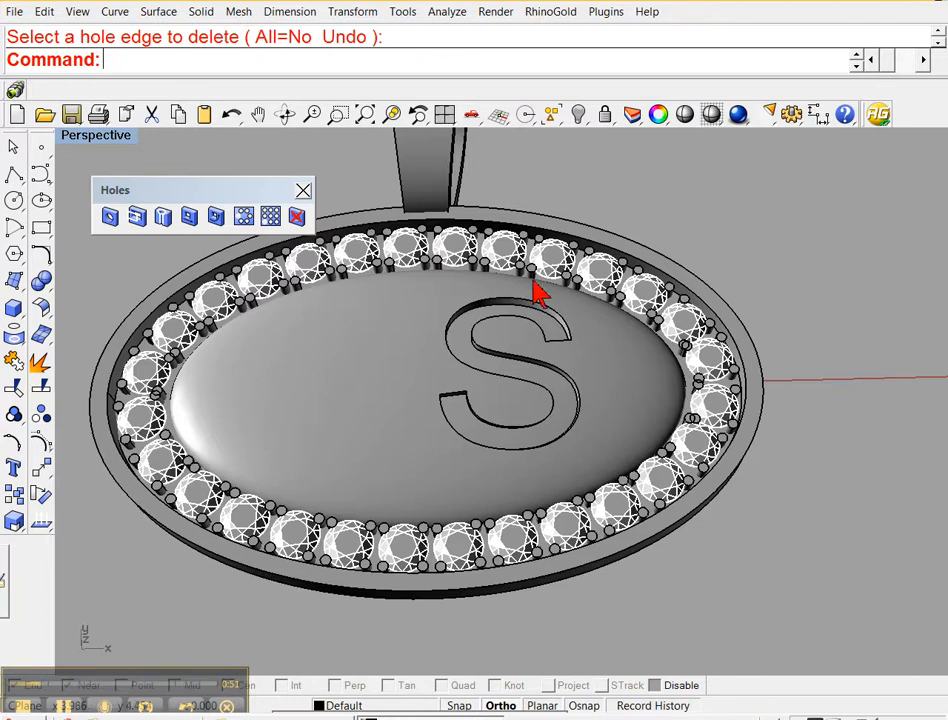
Pick the S engraving's edges so DeleteHole fills the letter hole.
left_click(538, 290)
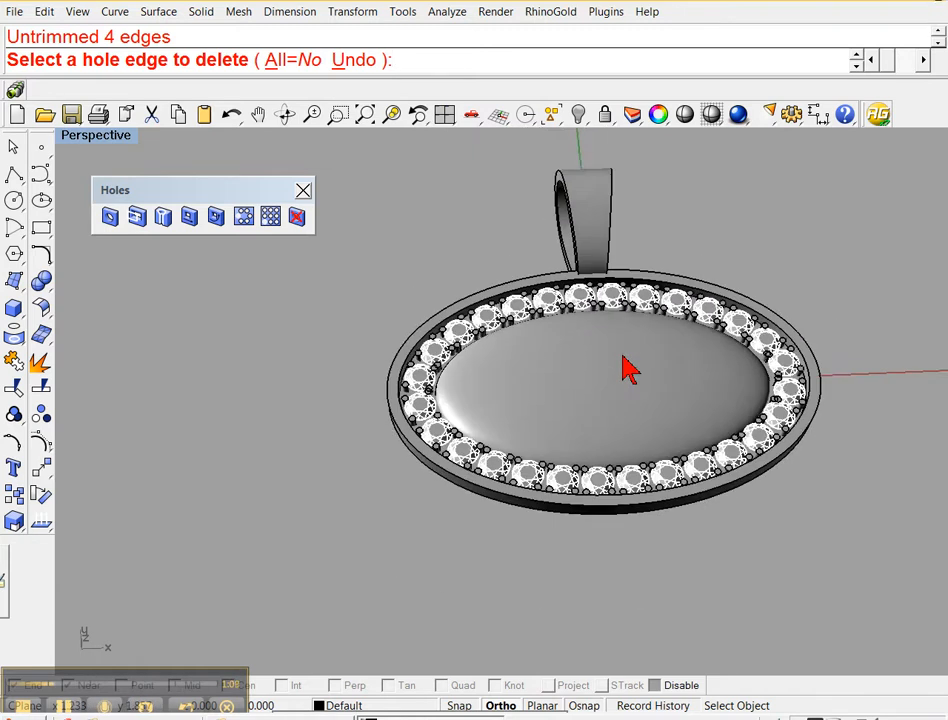
mouse_move(372, 178)
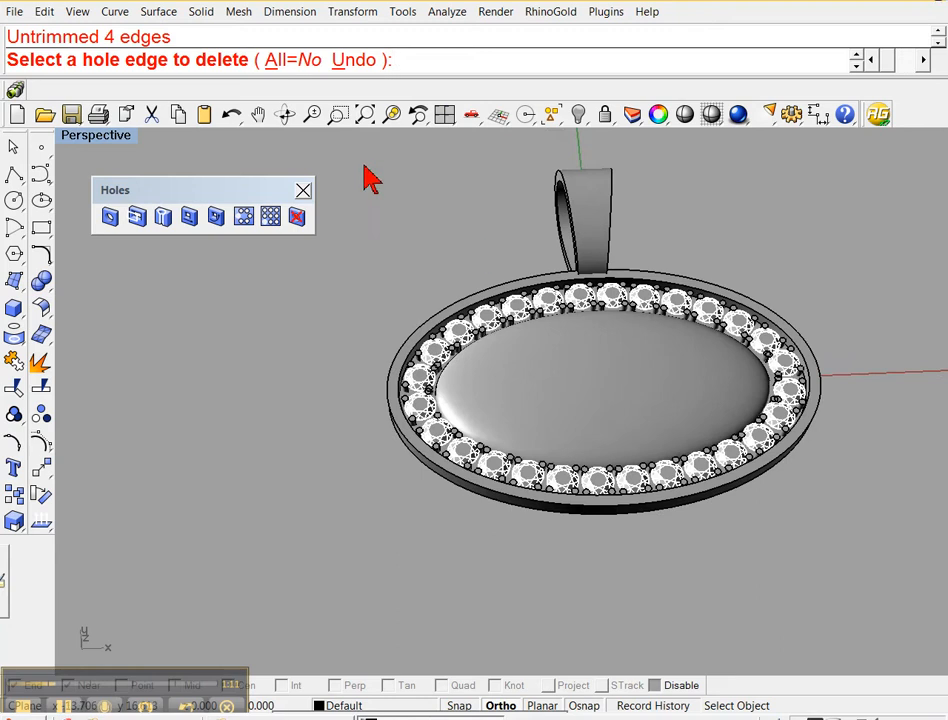